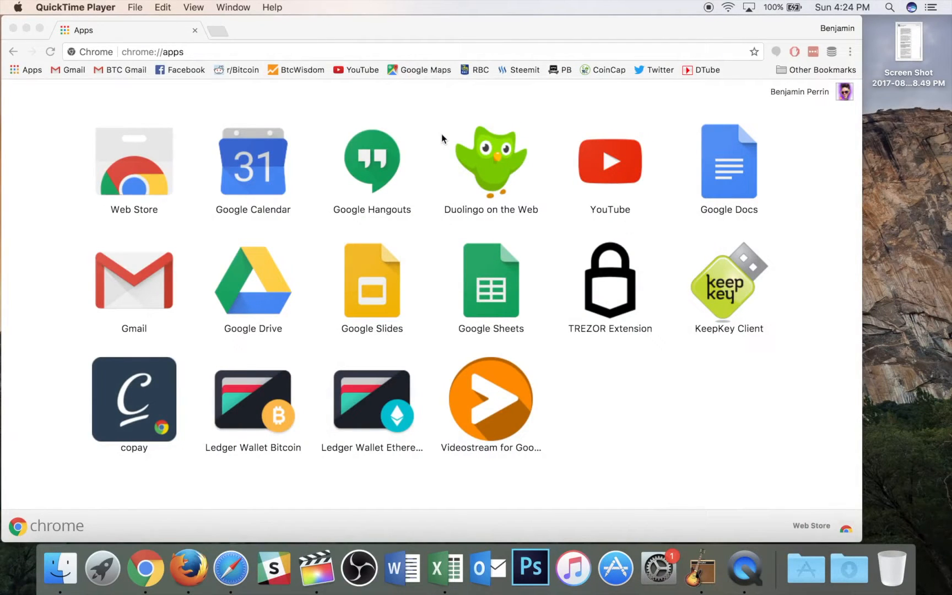
pyautogui.moveTo(262, 381)
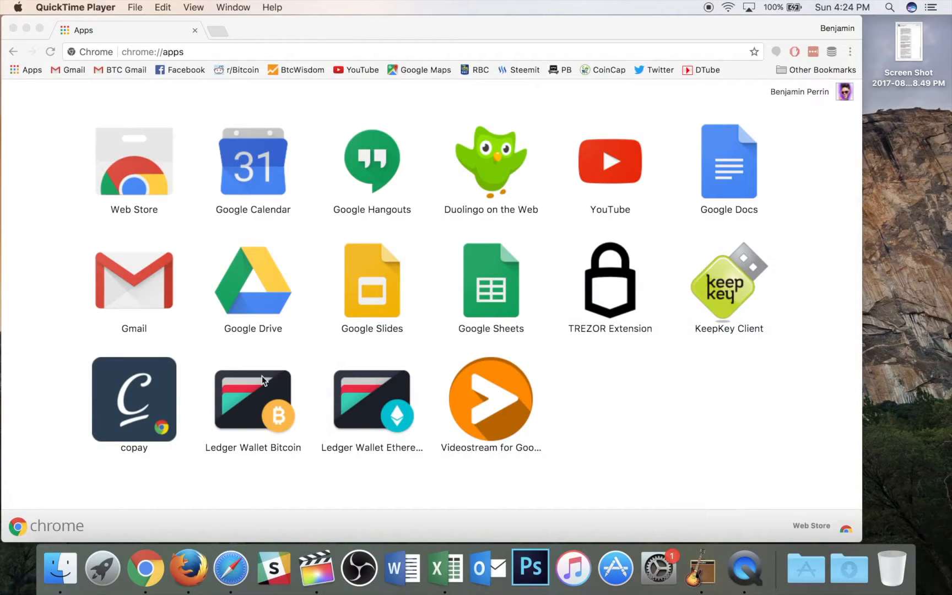
pyautogui.moveTo(218, 415)
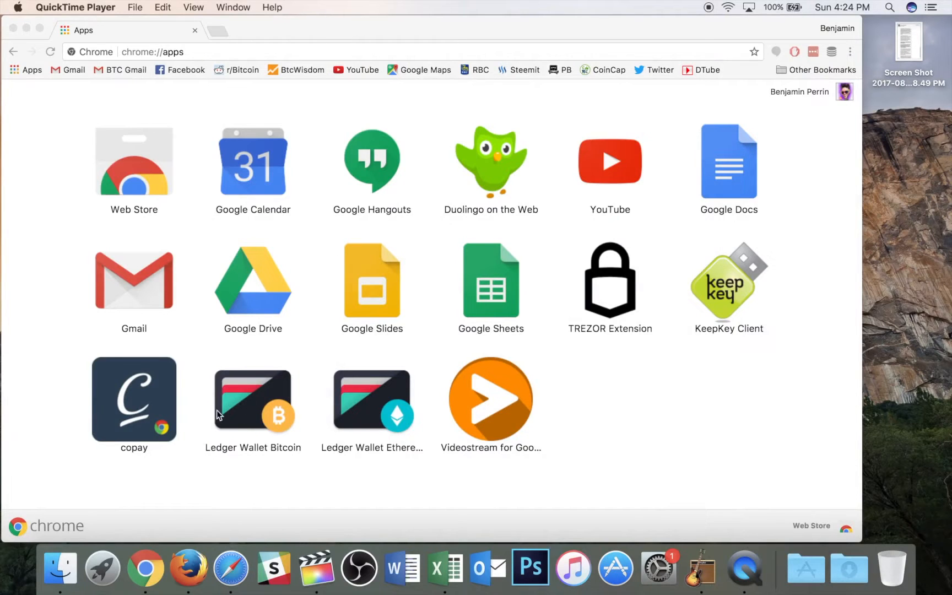
pyautogui.moveTo(257, 417)
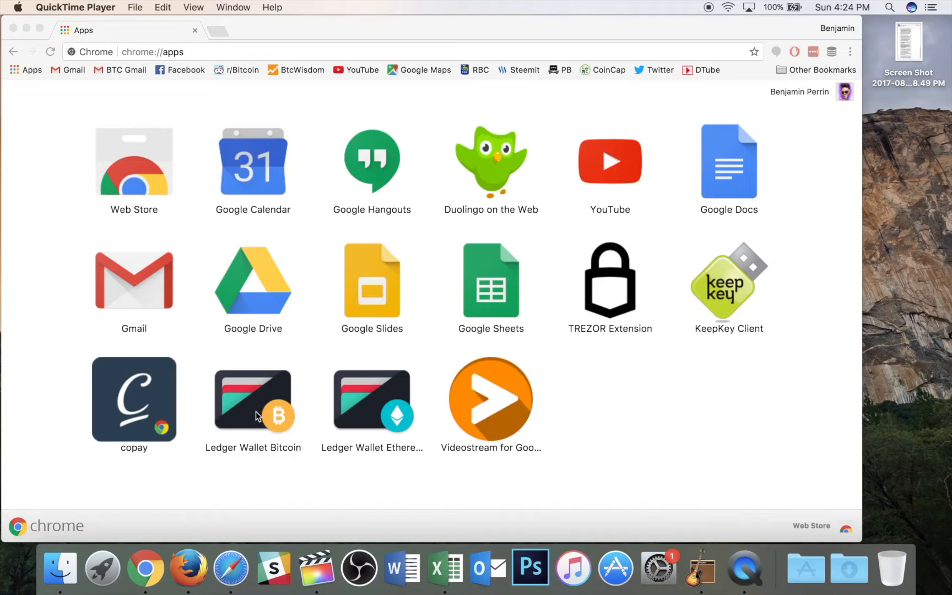
pyautogui.moveTo(324, 311)
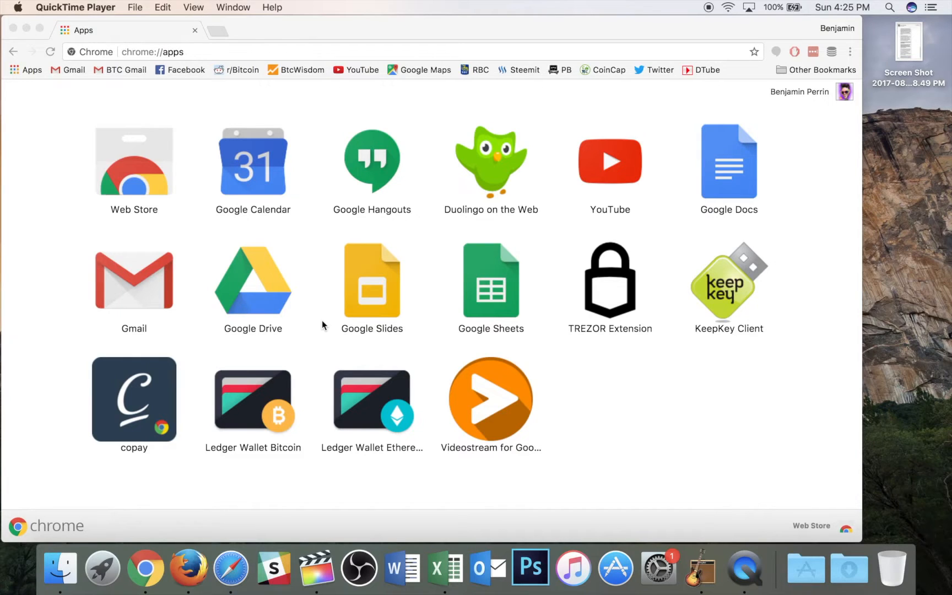
pyautogui.moveTo(251, 396)
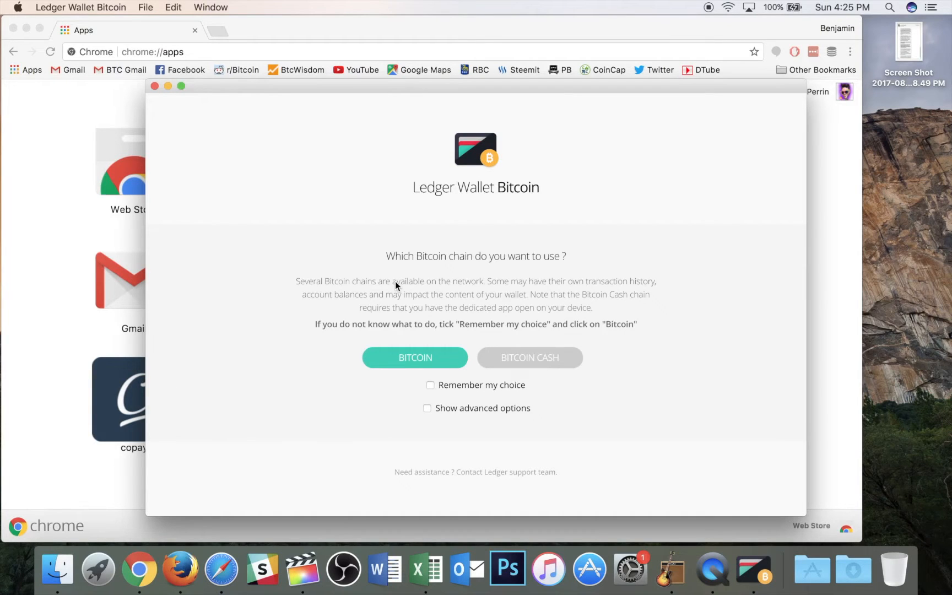
pyautogui.moveTo(546, 213)
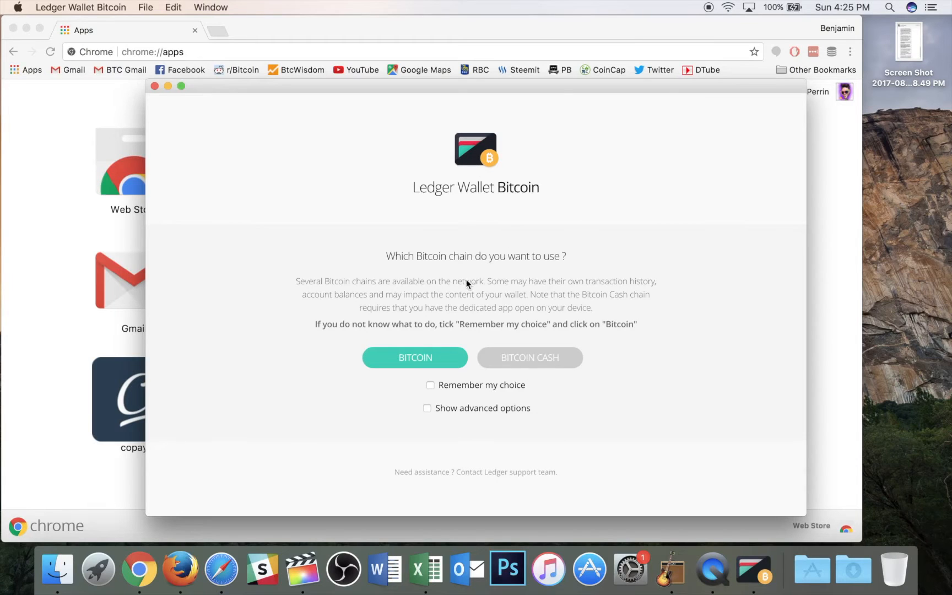
pyautogui.moveTo(610, 340)
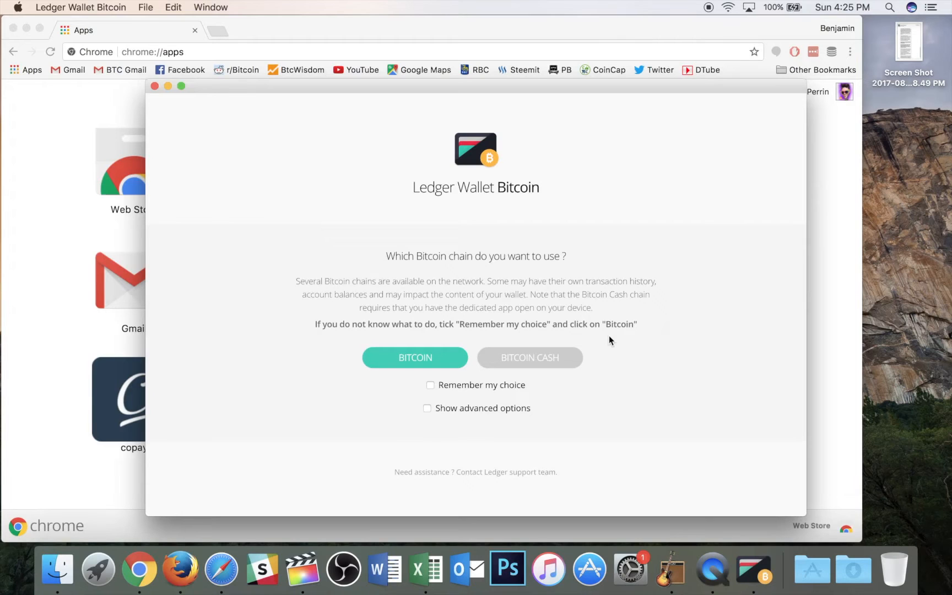
pyautogui.moveTo(349, 339)
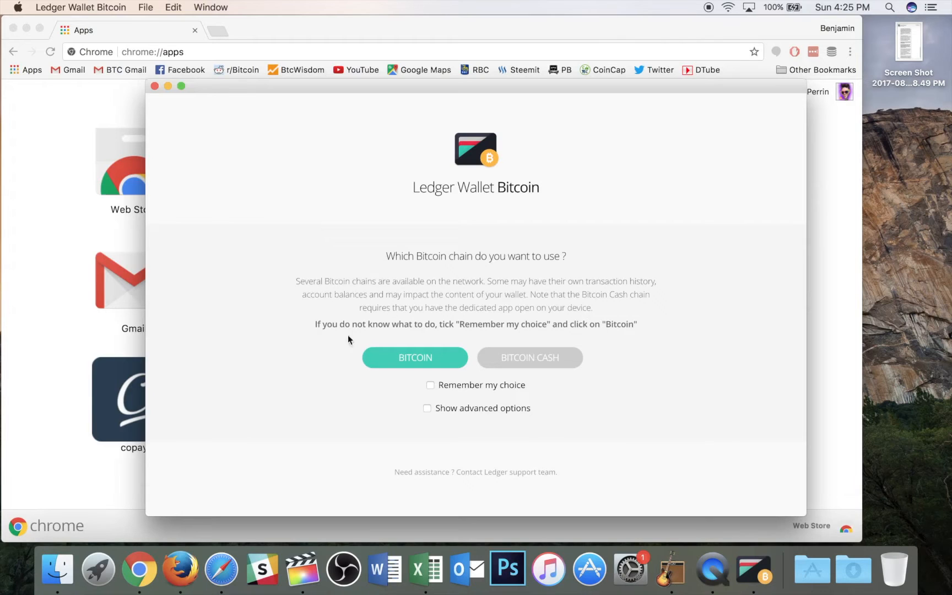
pyautogui.moveTo(328, 386)
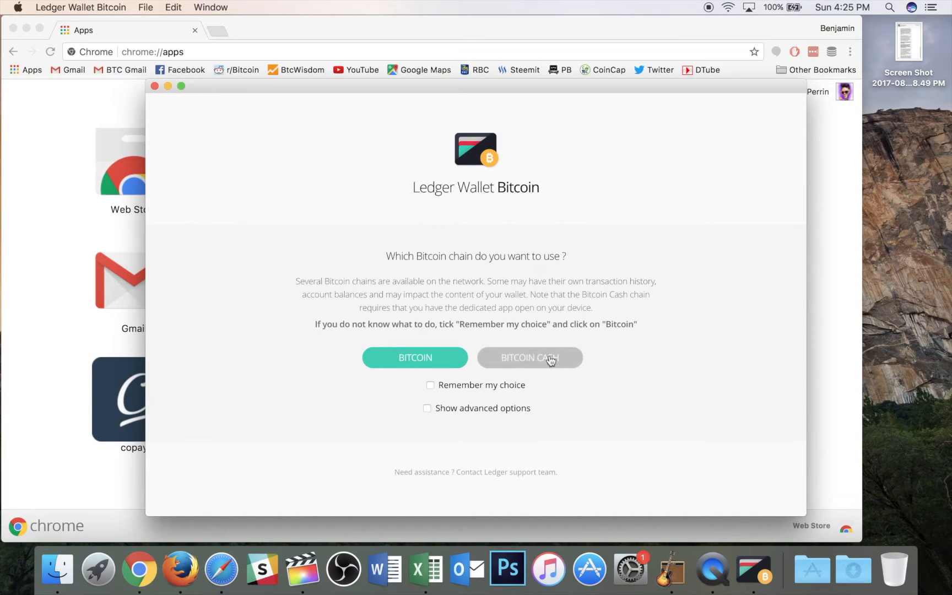
pyautogui.moveTo(437, 394)
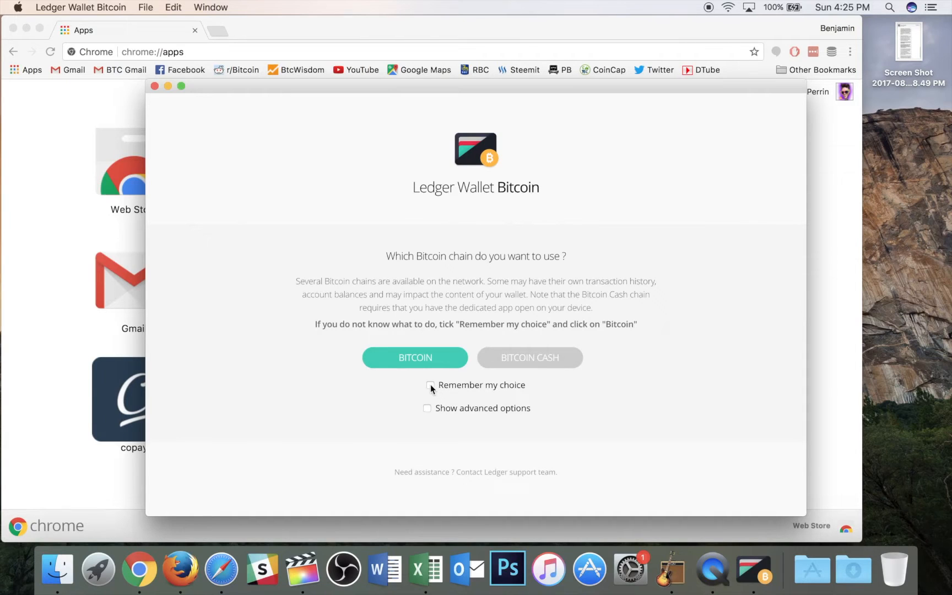
pyautogui.moveTo(515, 363)
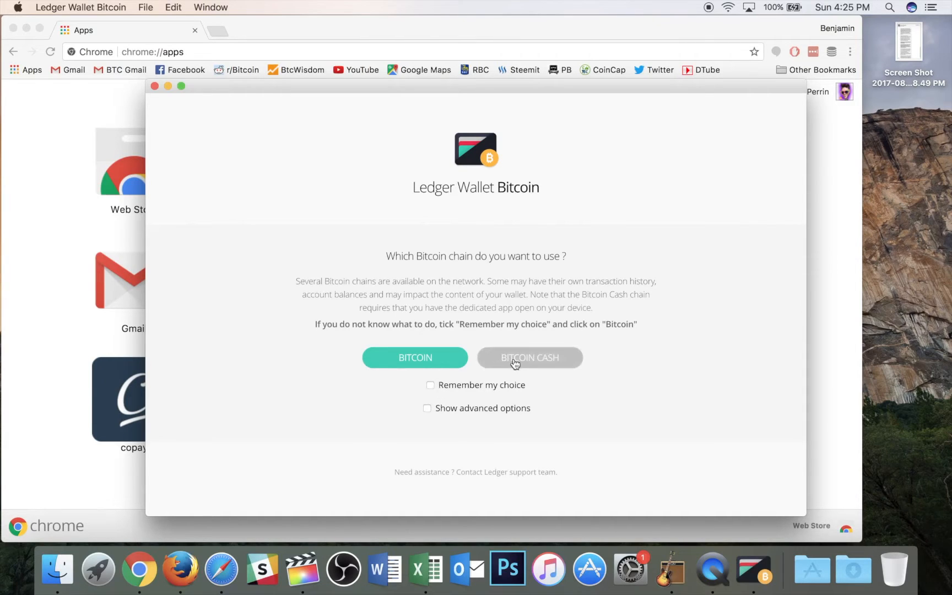
pyautogui.moveTo(440, 360)
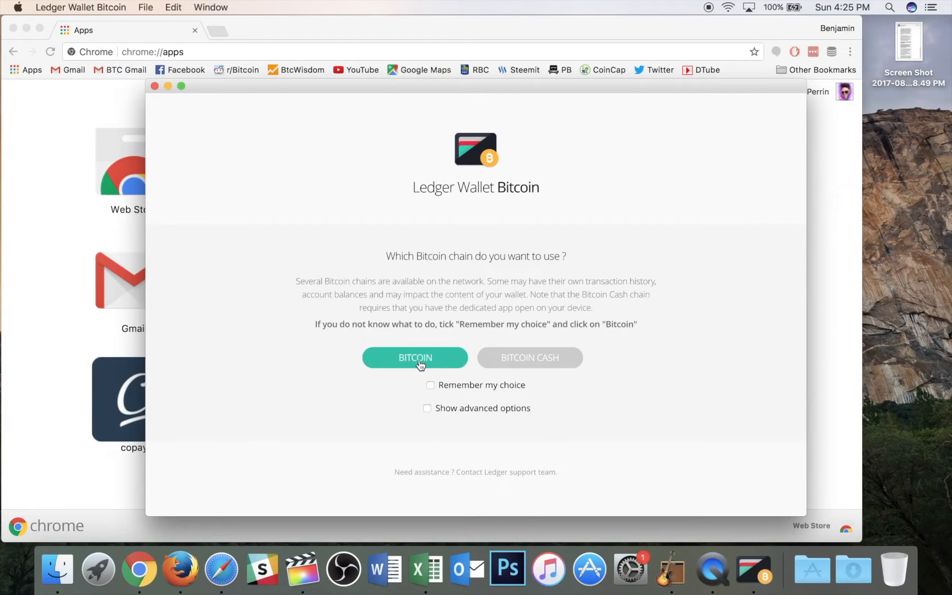
# Choose the main Bitcoin chain with SegWit as the address type
pyautogui.click(414, 357)
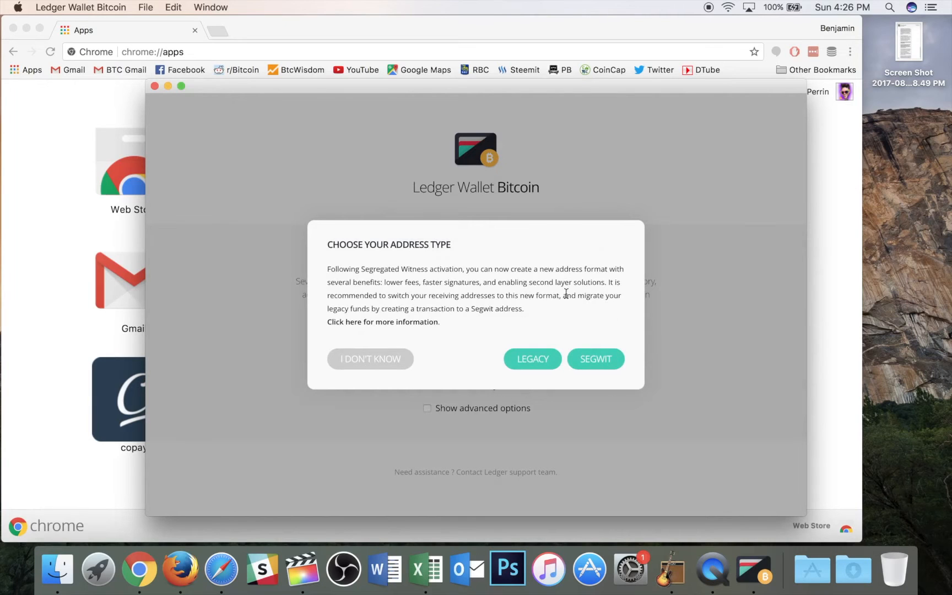
pyautogui.moveTo(651, 381)
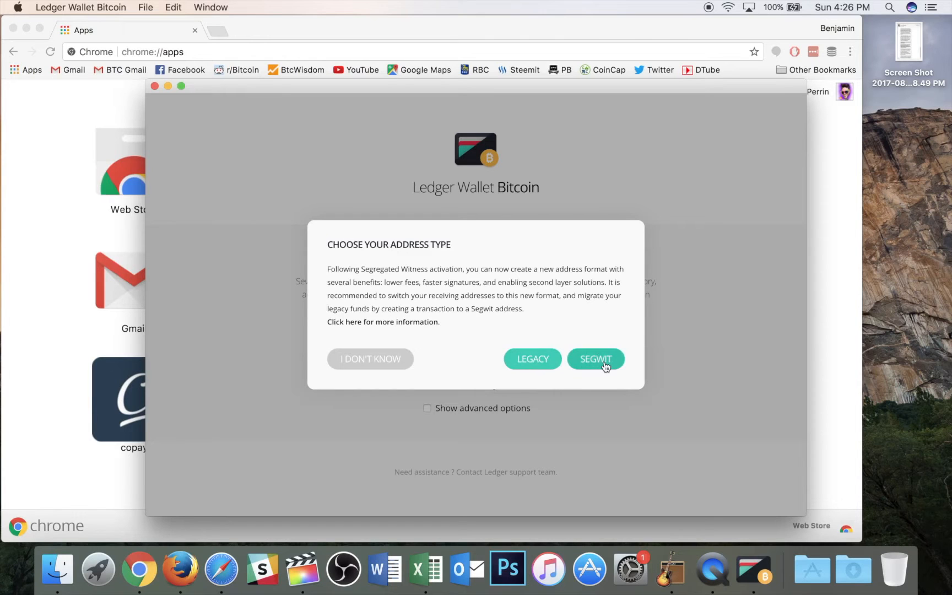
pyautogui.moveTo(609, 313)
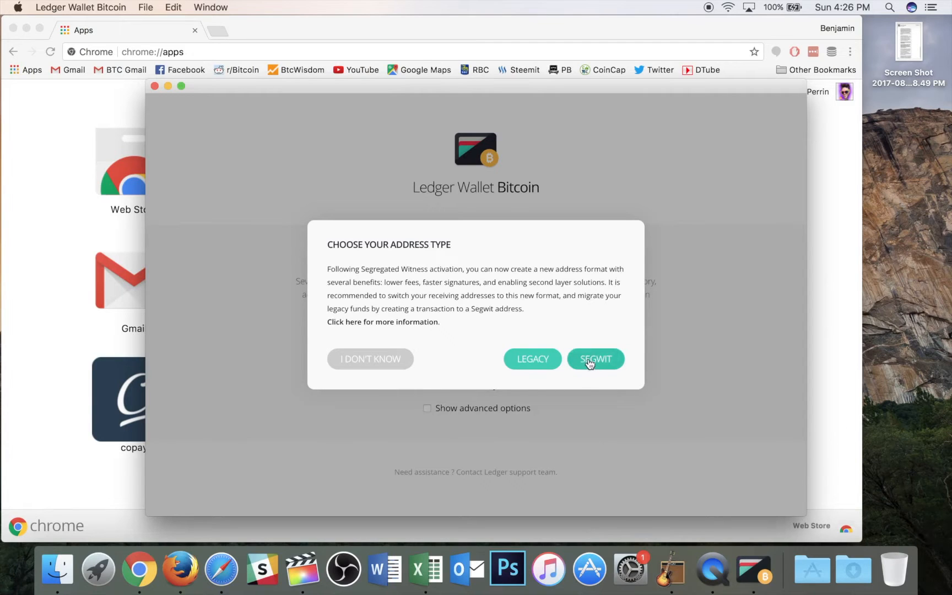
pyautogui.moveTo(596, 361)
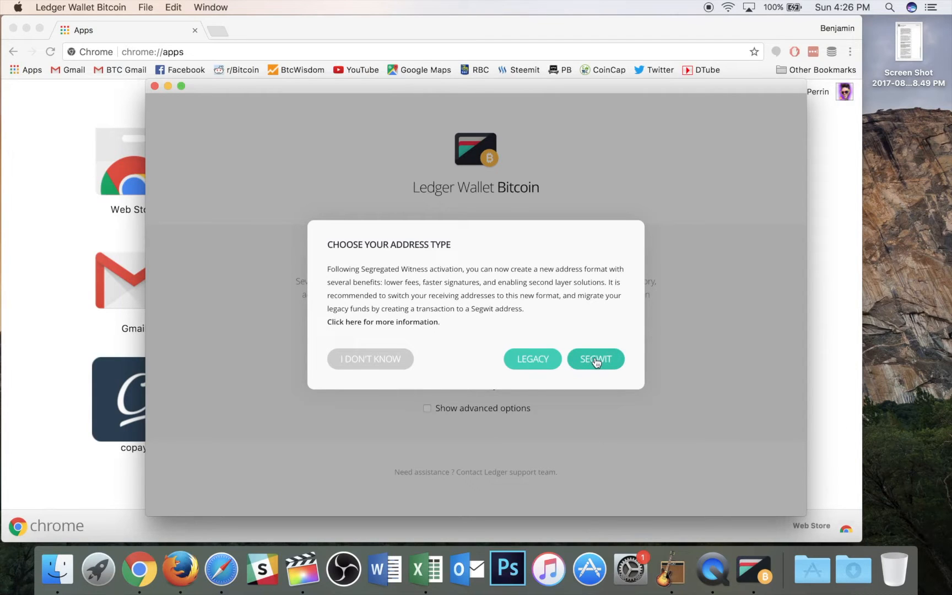
pyautogui.click(594, 359)
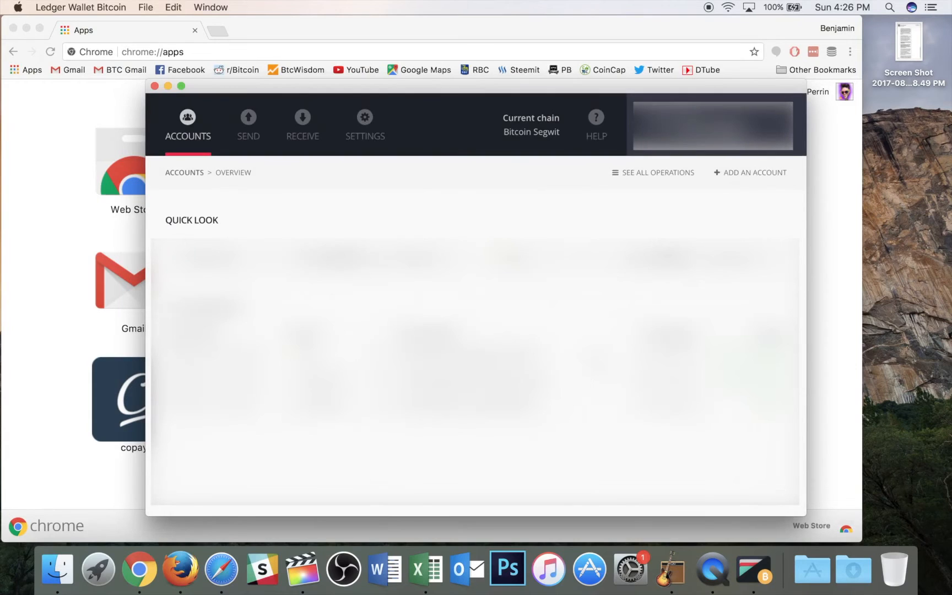
pyautogui.moveTo(432, 142)
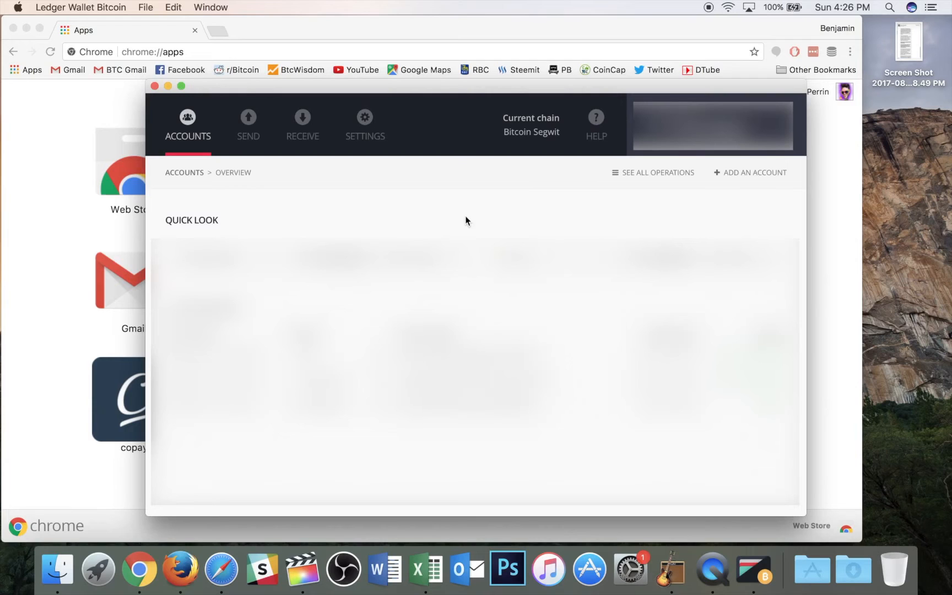
pyautogui.moveTo(528, 210)
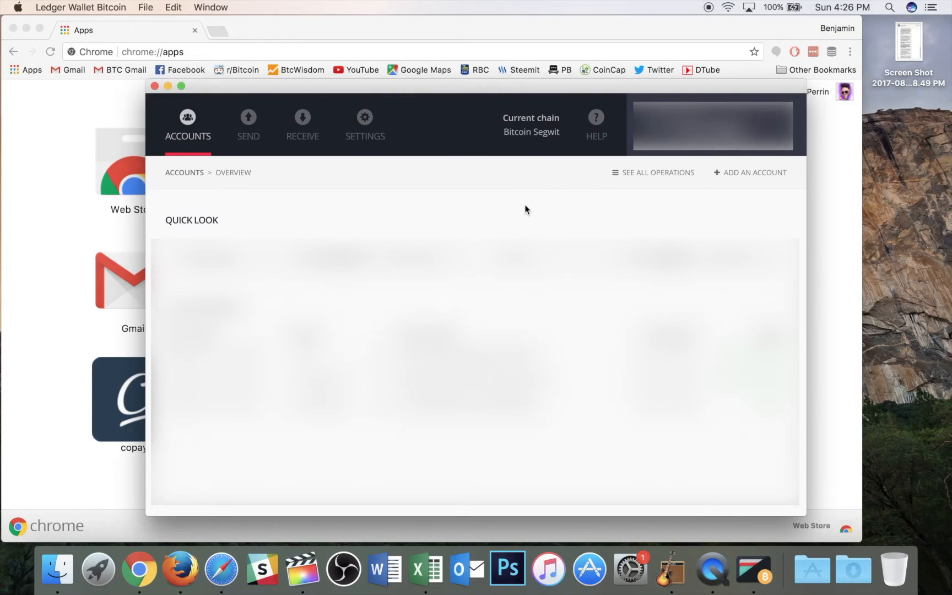
pyautogui.moveTo(522, 208)
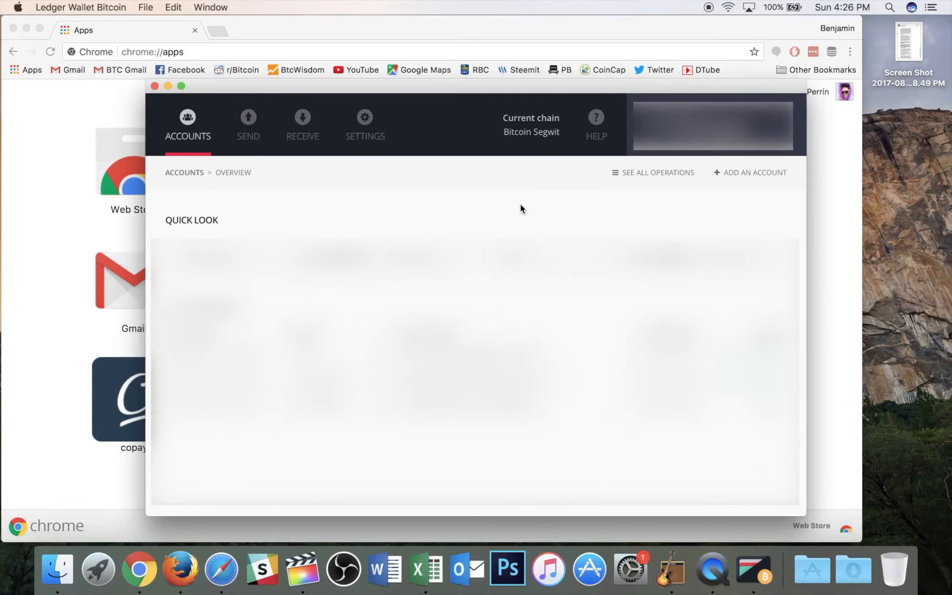
pyautogui.moveTo(537, 212)
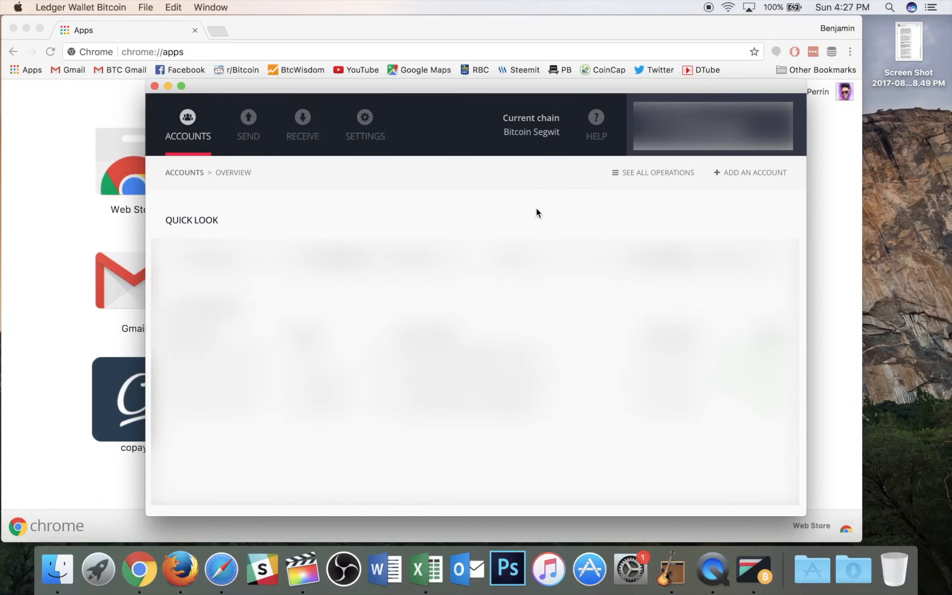
pyautogui.moveTo(749, 205)
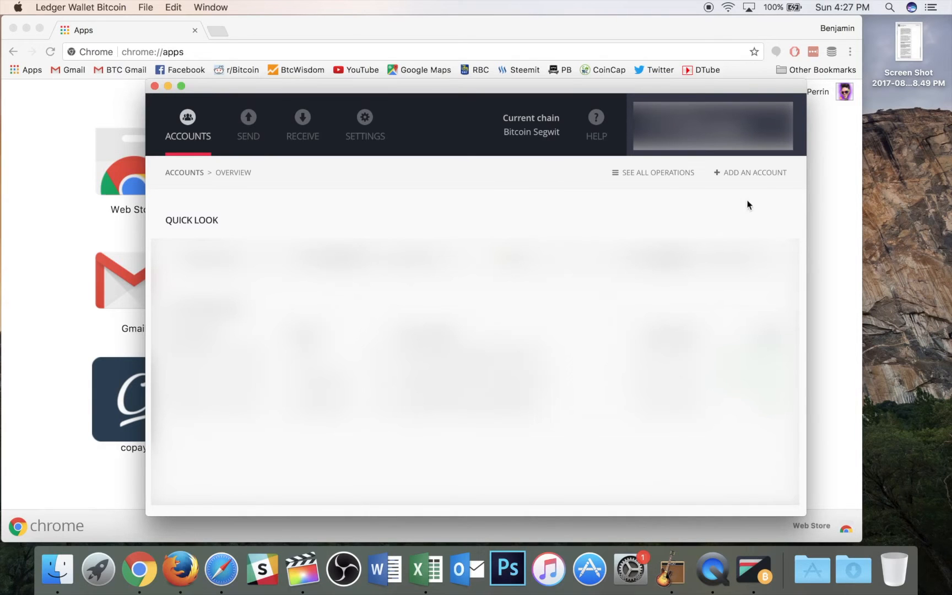
pyautogui.click(754, 172)
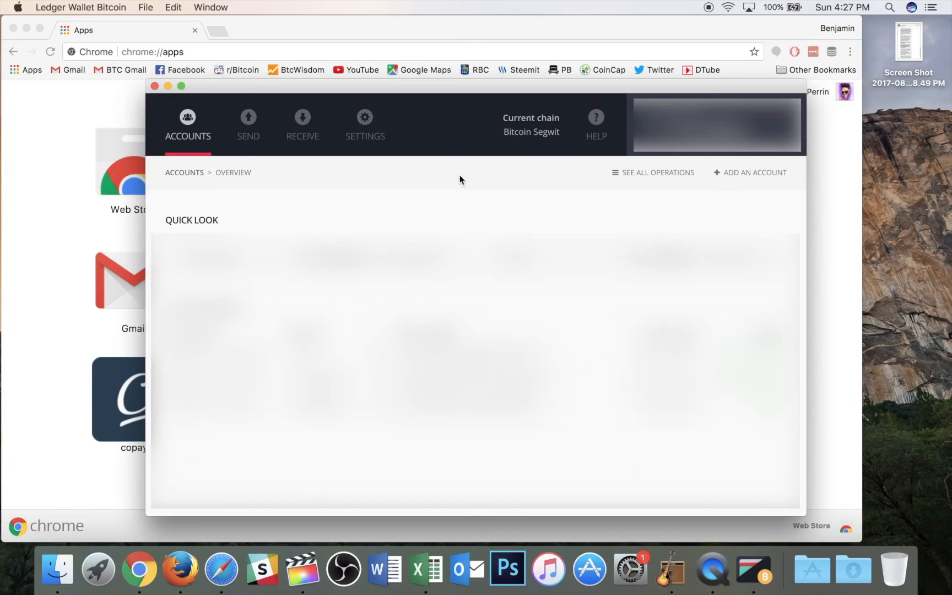
pyautogui.moveTo(448, 196)
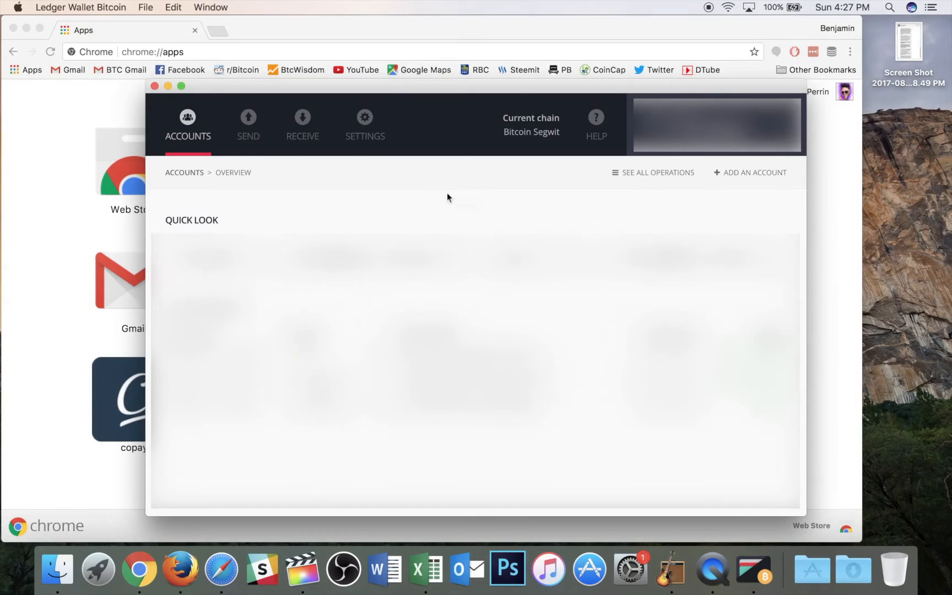
pyautogui.moveTo(466, 181)
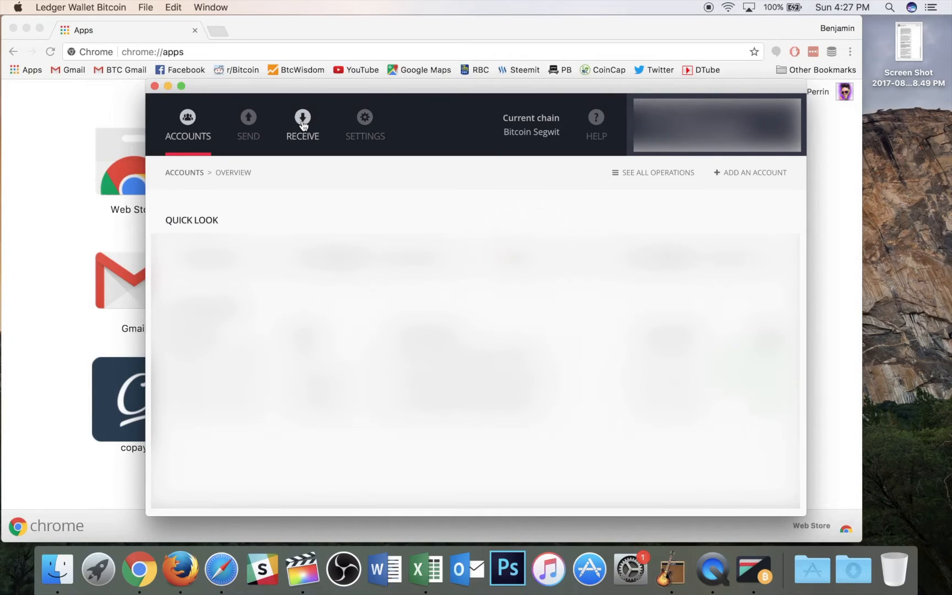
pyautogui.click(303, 118)
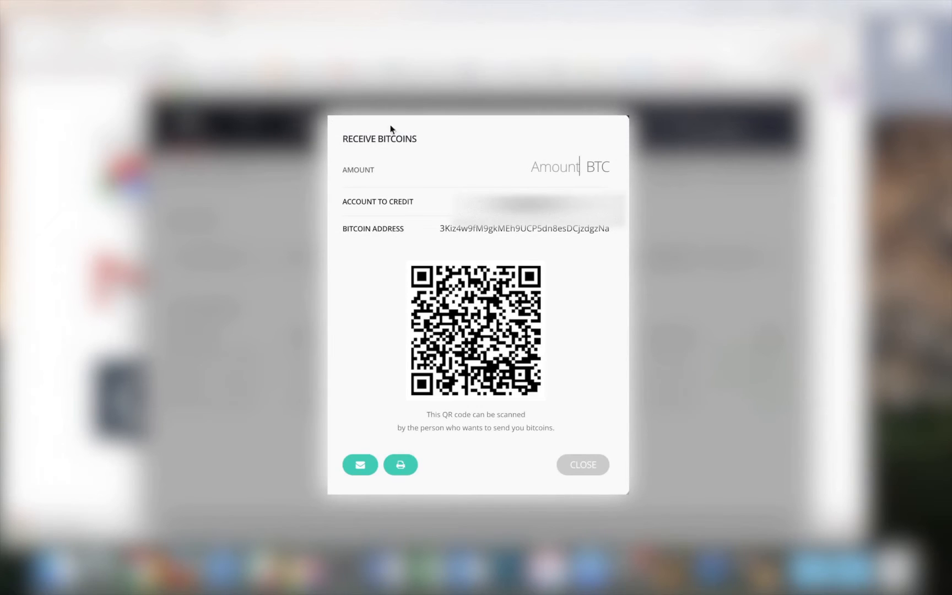
pyautogui.moveTo(497, 231)
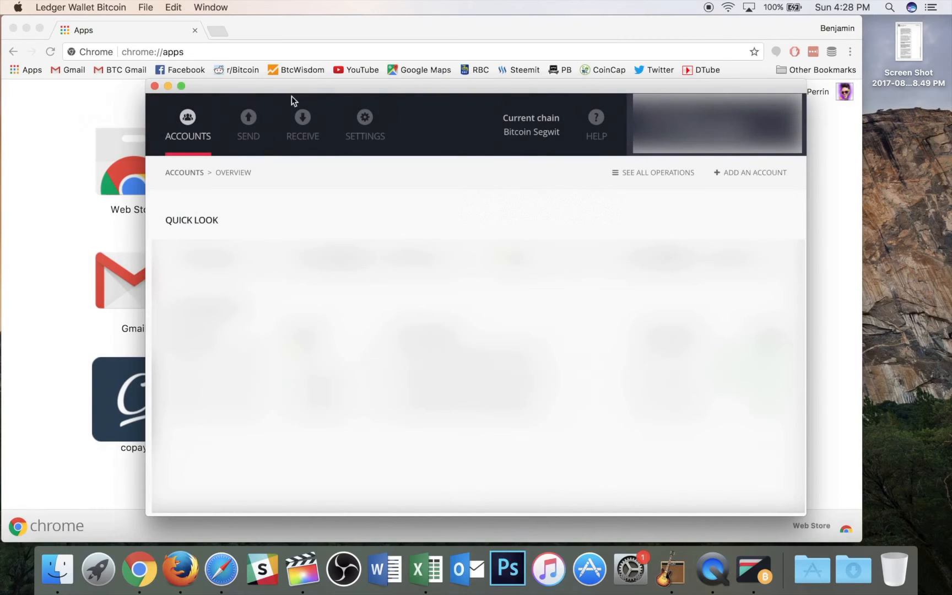
pyautogui.click(364, 119)
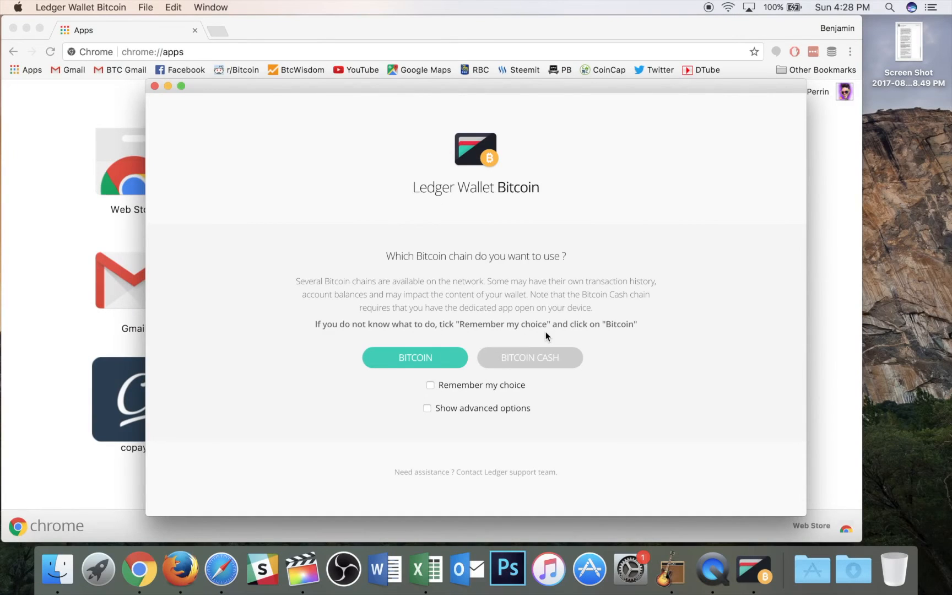
# Choose the Bitcoin chain with legacy addresses to list My account and Recovered accounts 1-4
pyautogui.click(415, 357)
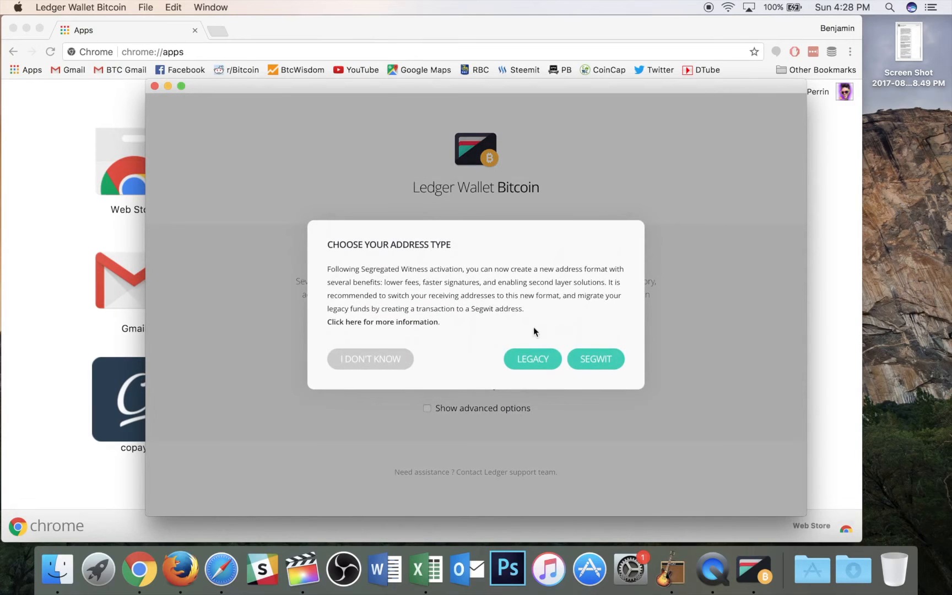
pyautogui.click(532, 359)
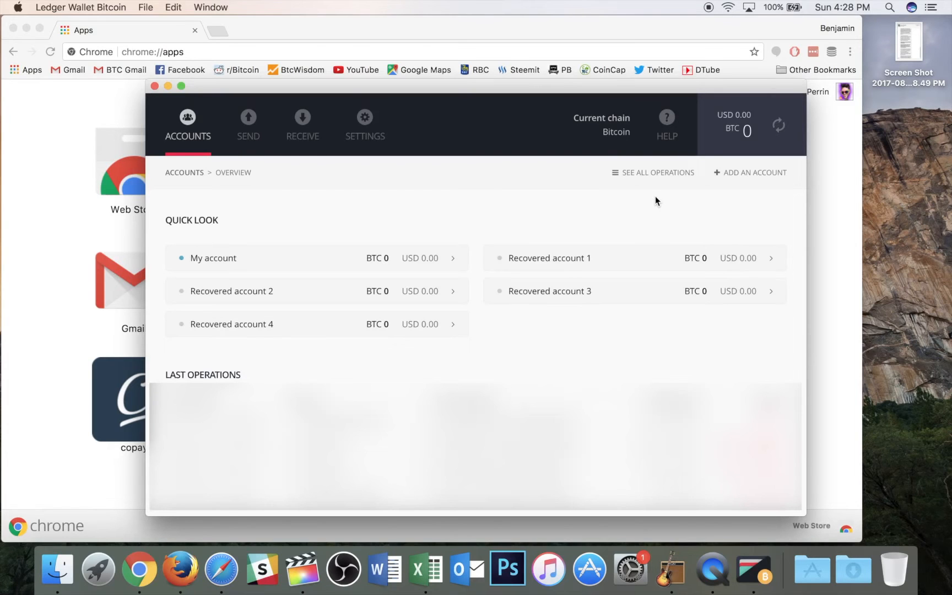
# Inspect the legacy account's Send form recipient field, then go back to the SegWit chain
pyautogui.click(248, 121)
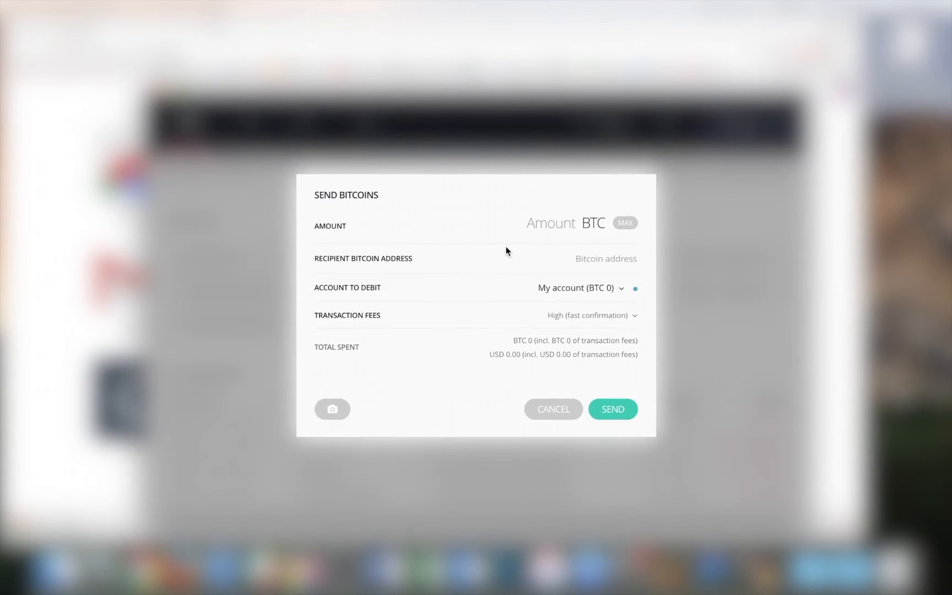
pyautogui.rightClick(588, 262)
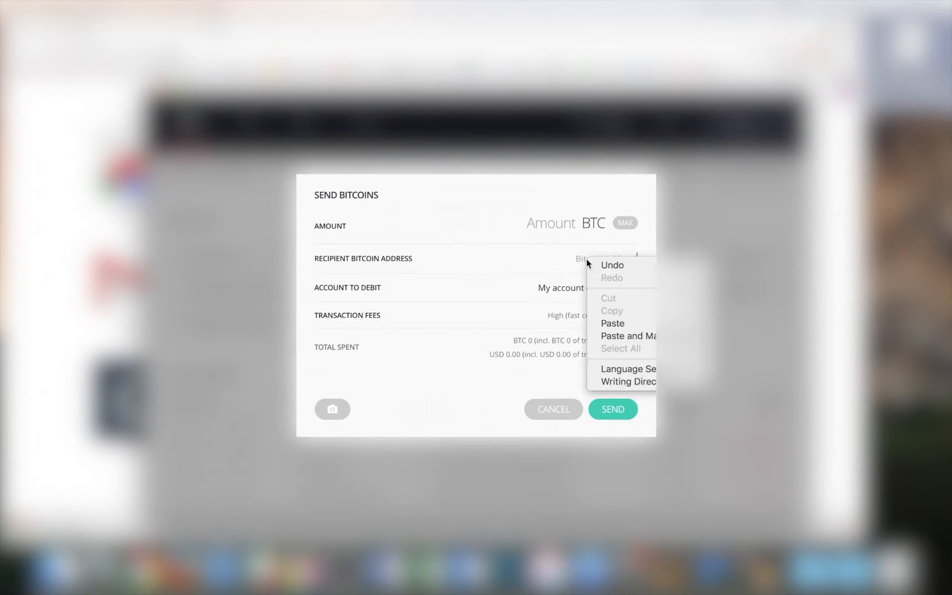
pyautogui.click(612, 323)
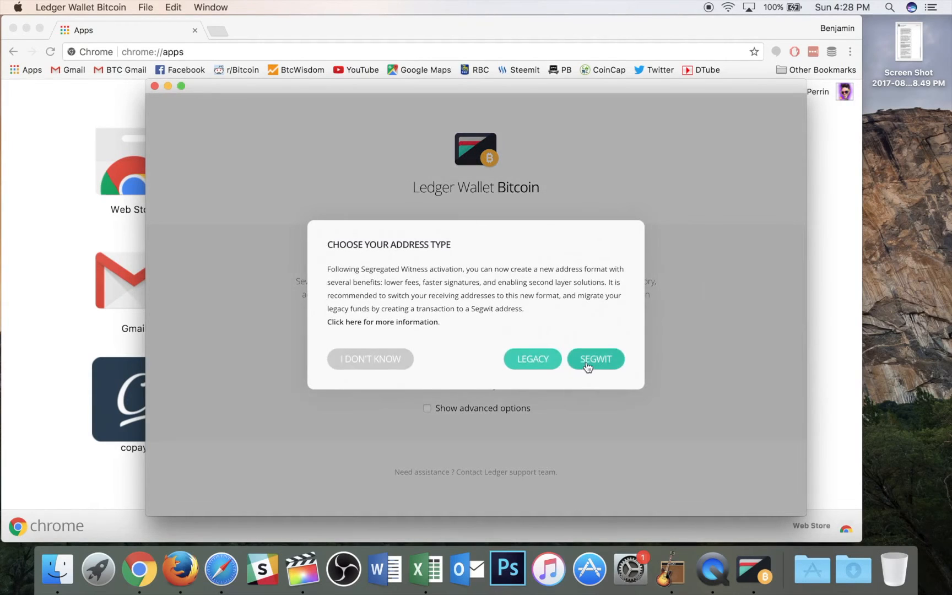
pyautogui.click(595, 359)
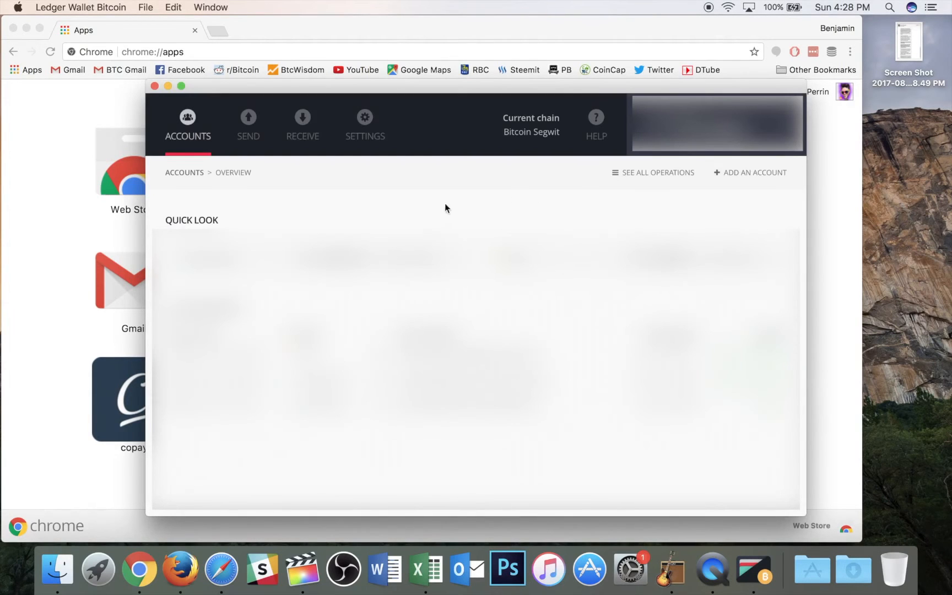
pyautogui.moveTo(408, 217)
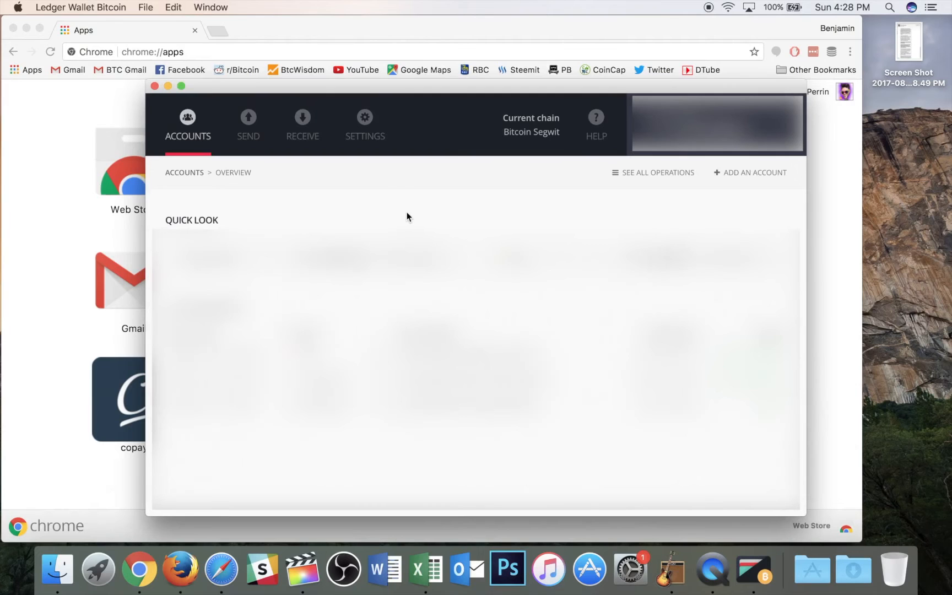